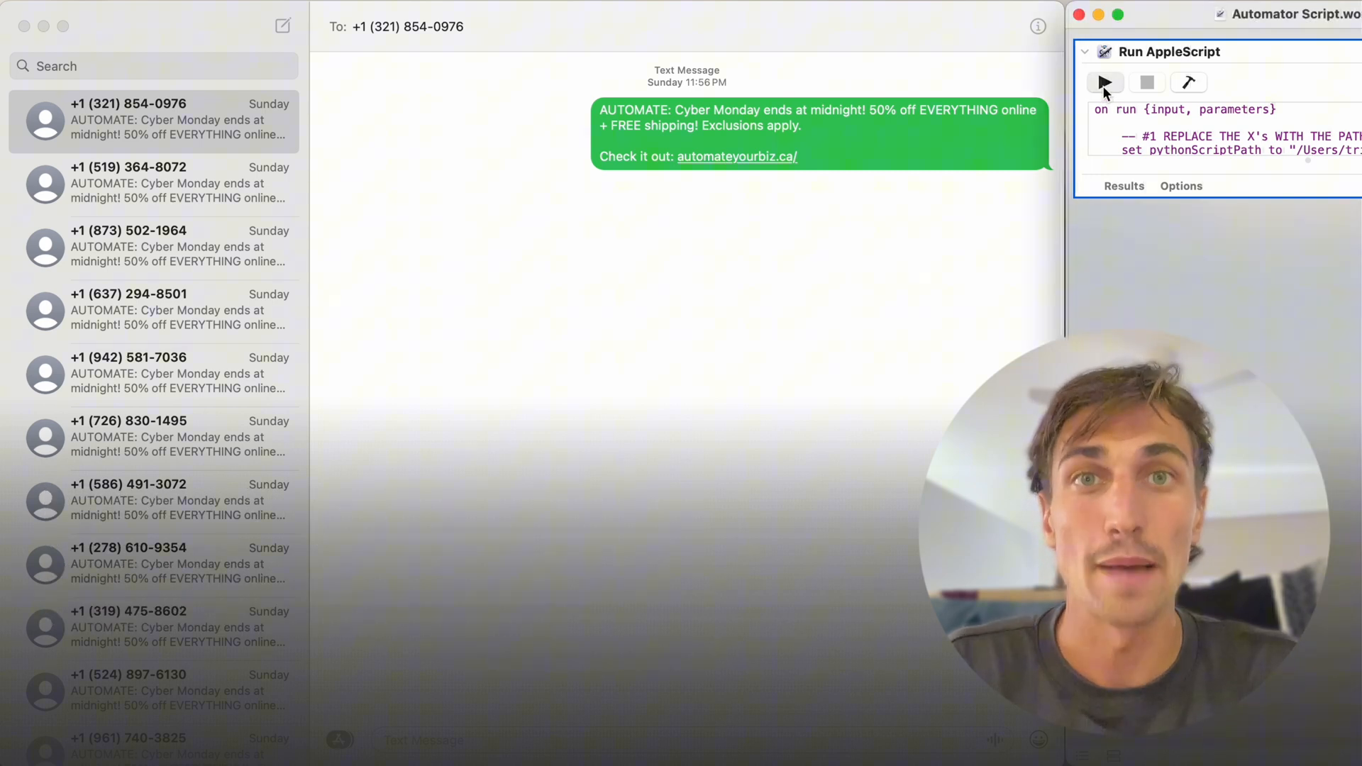
Run the sending script and highlight the phone, first name and last name columns
click(1106, 82)
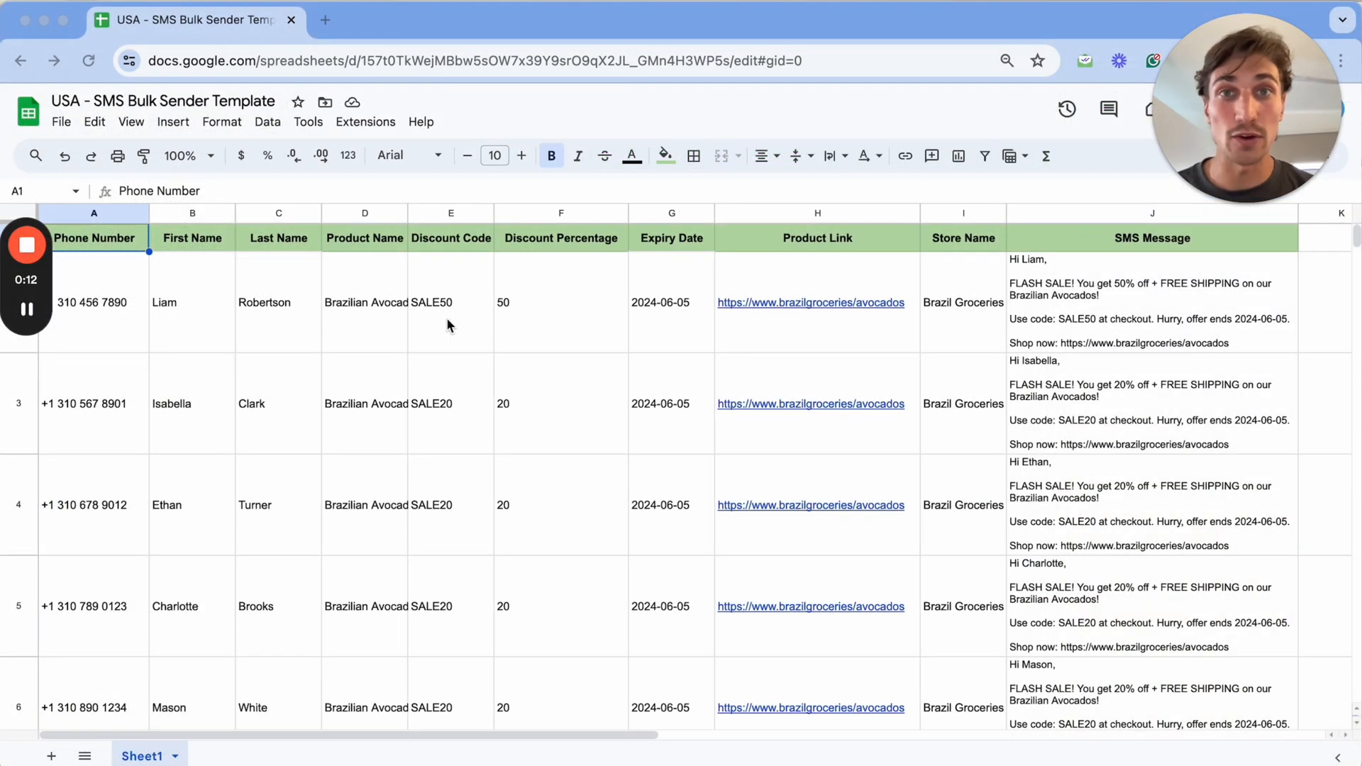
mouse_move(229, 264)
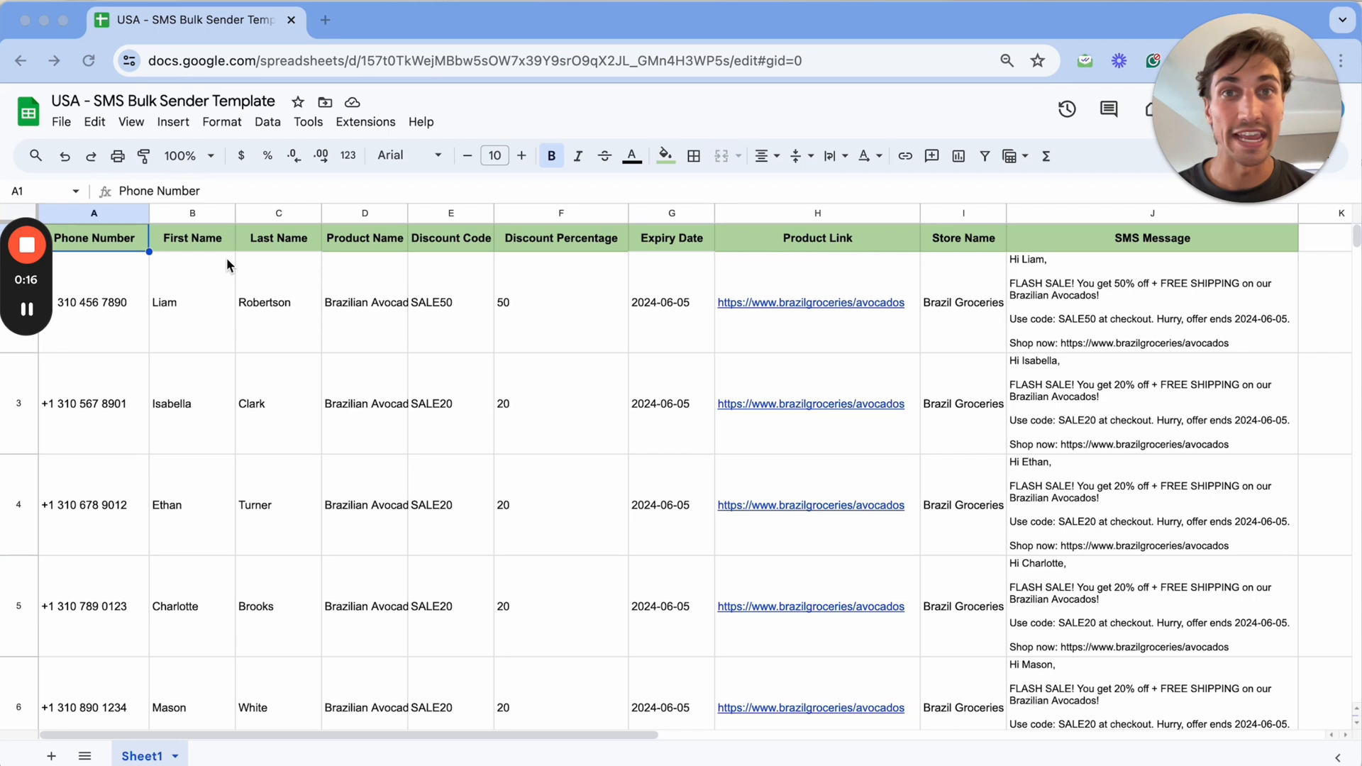
mouse_move(178, 244)
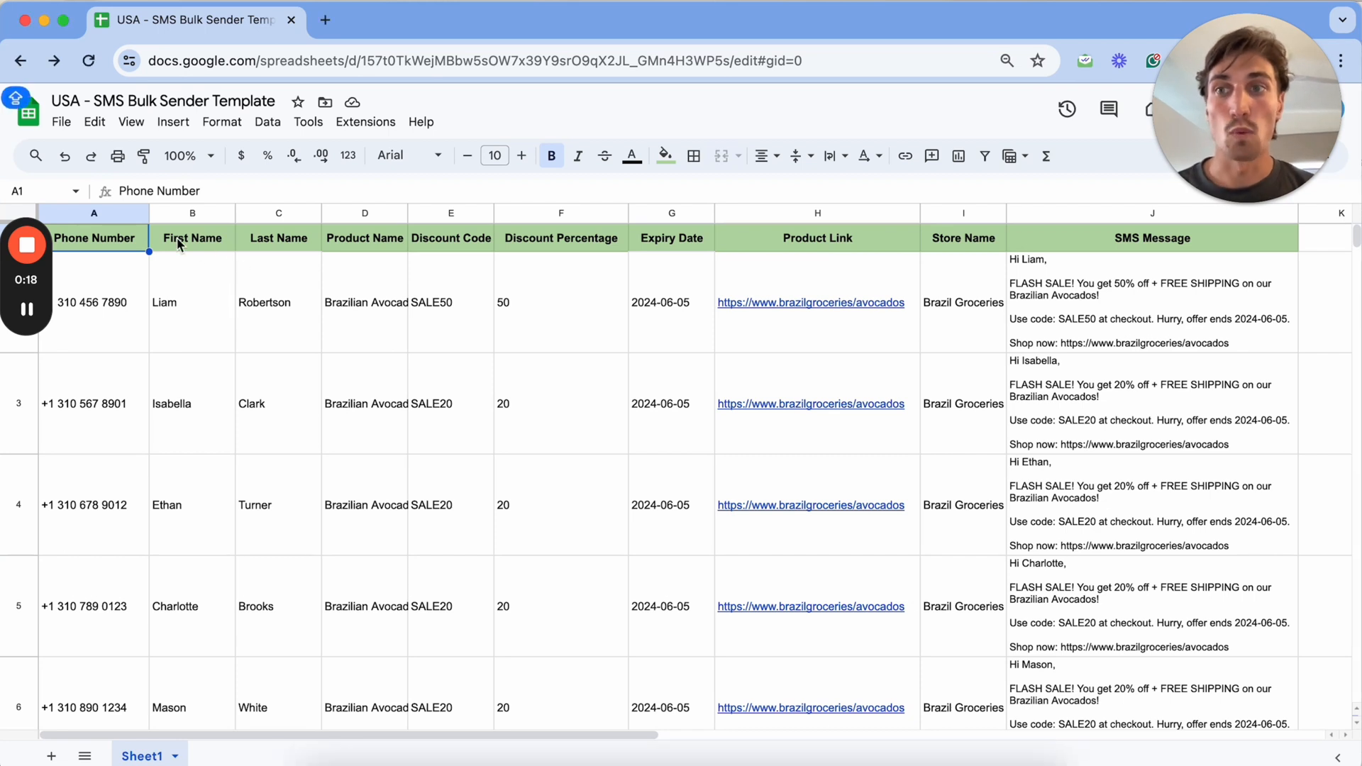
click(193, 302)
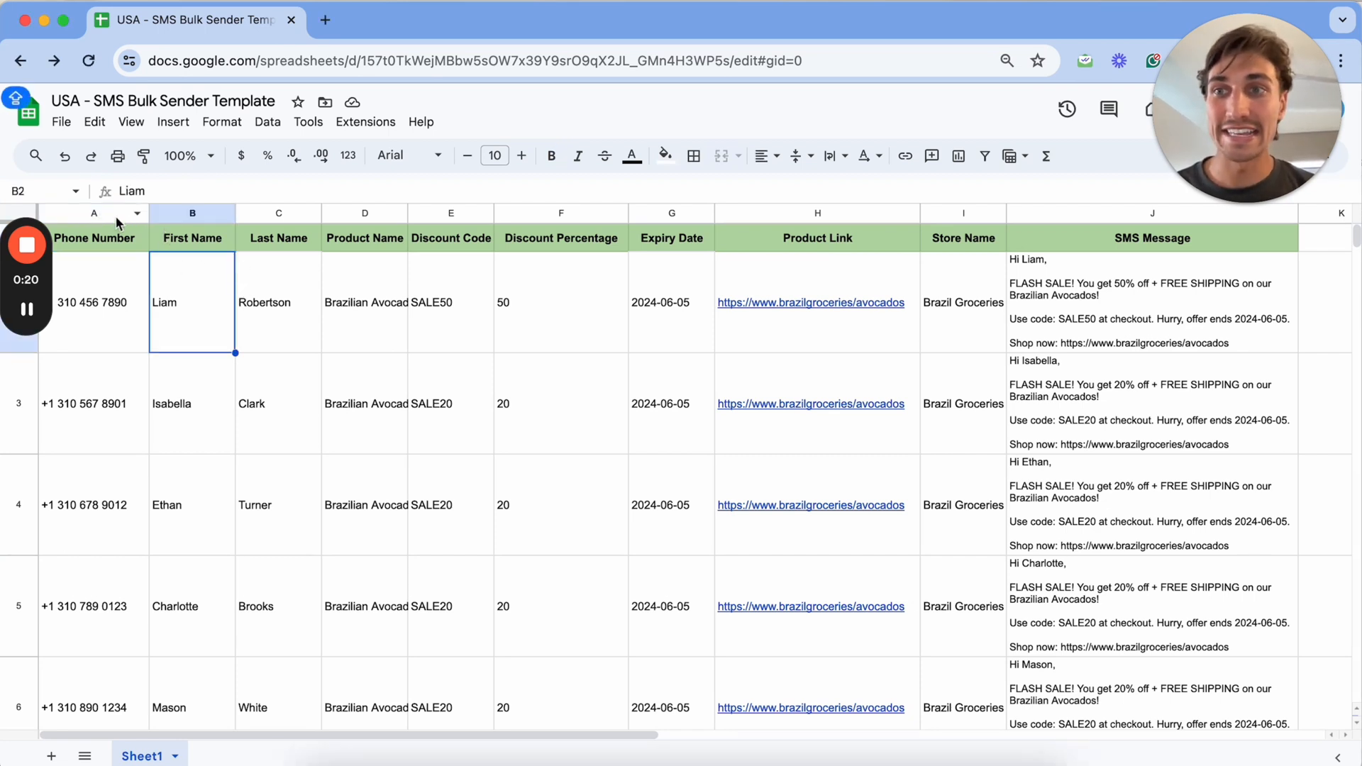
drag(94, 213, 279, 213)
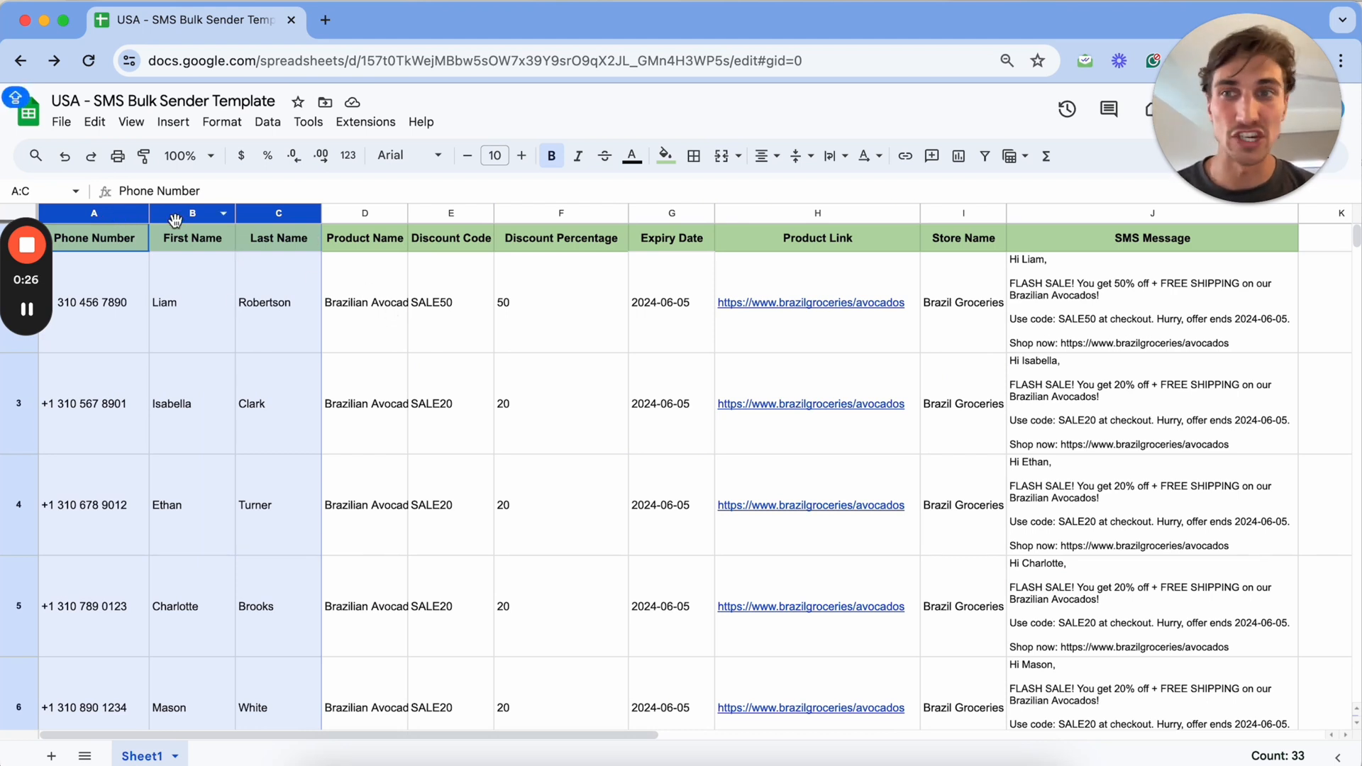
click(191, 302)
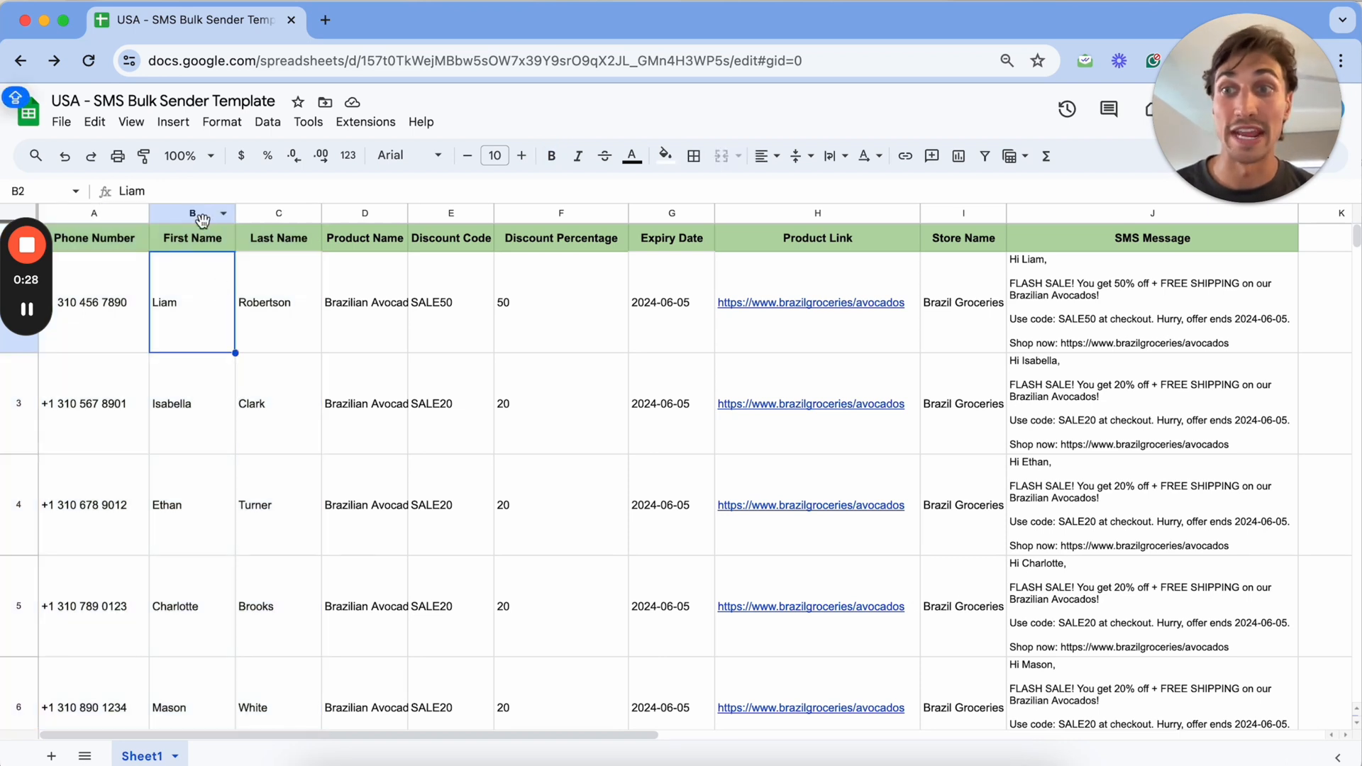
click(193, 213)
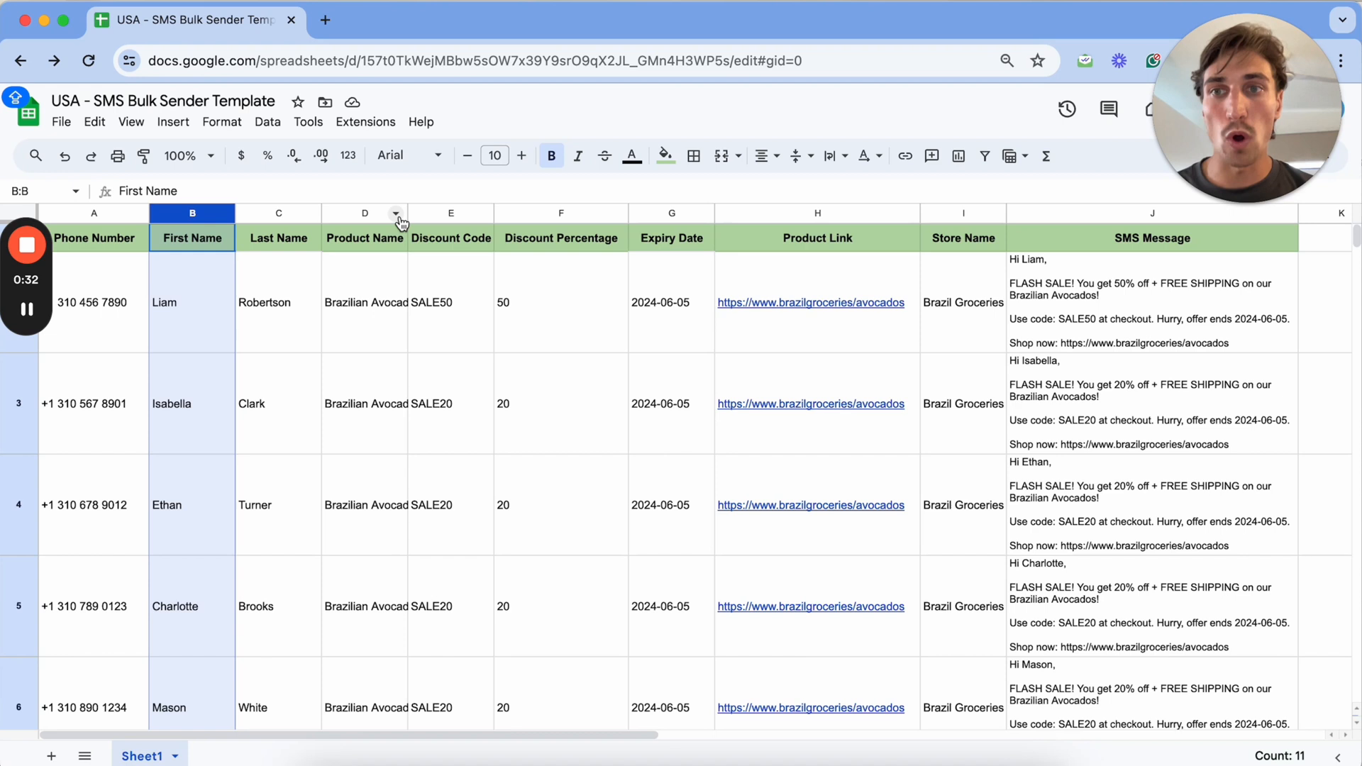
mouse_move(375, 222)
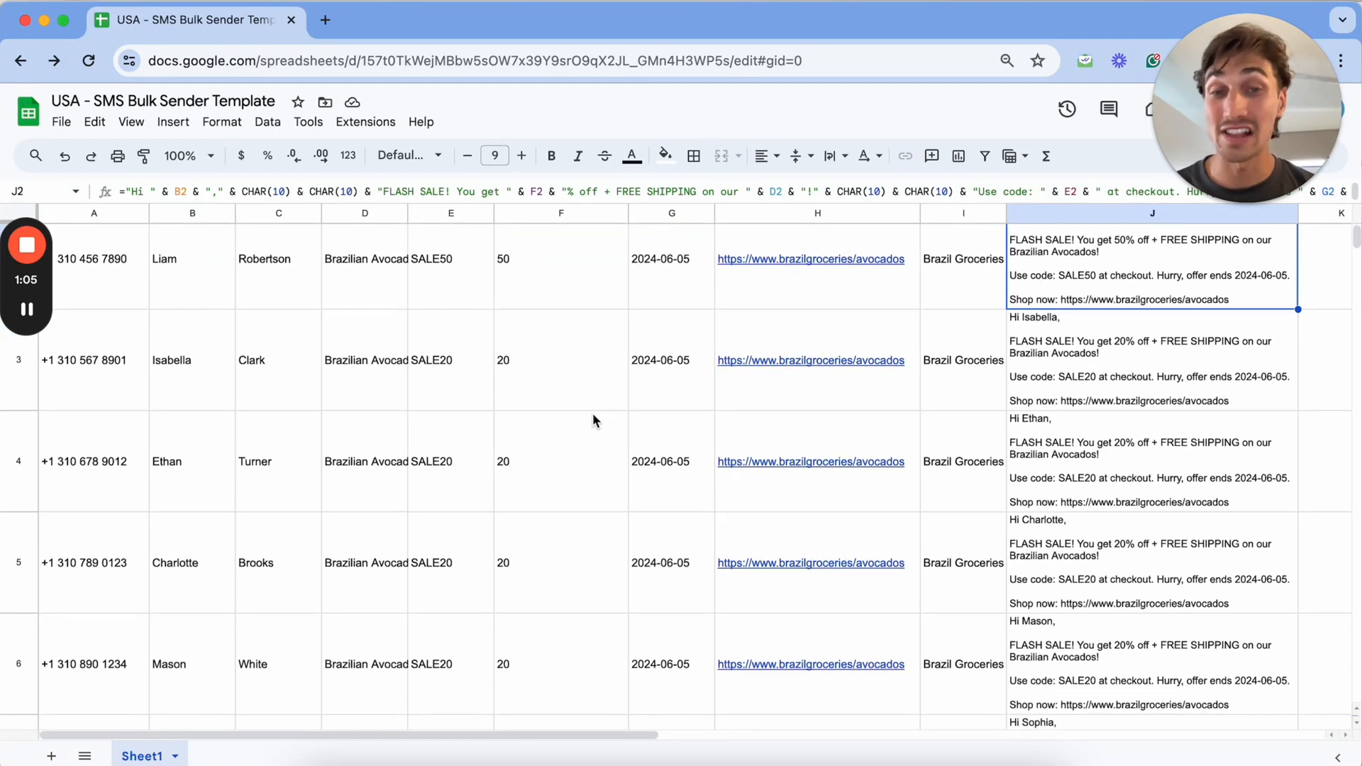
Open sent conversations, ending on Charlotte's avocado flash-sale text with code SALE20
scroll(down, 3)
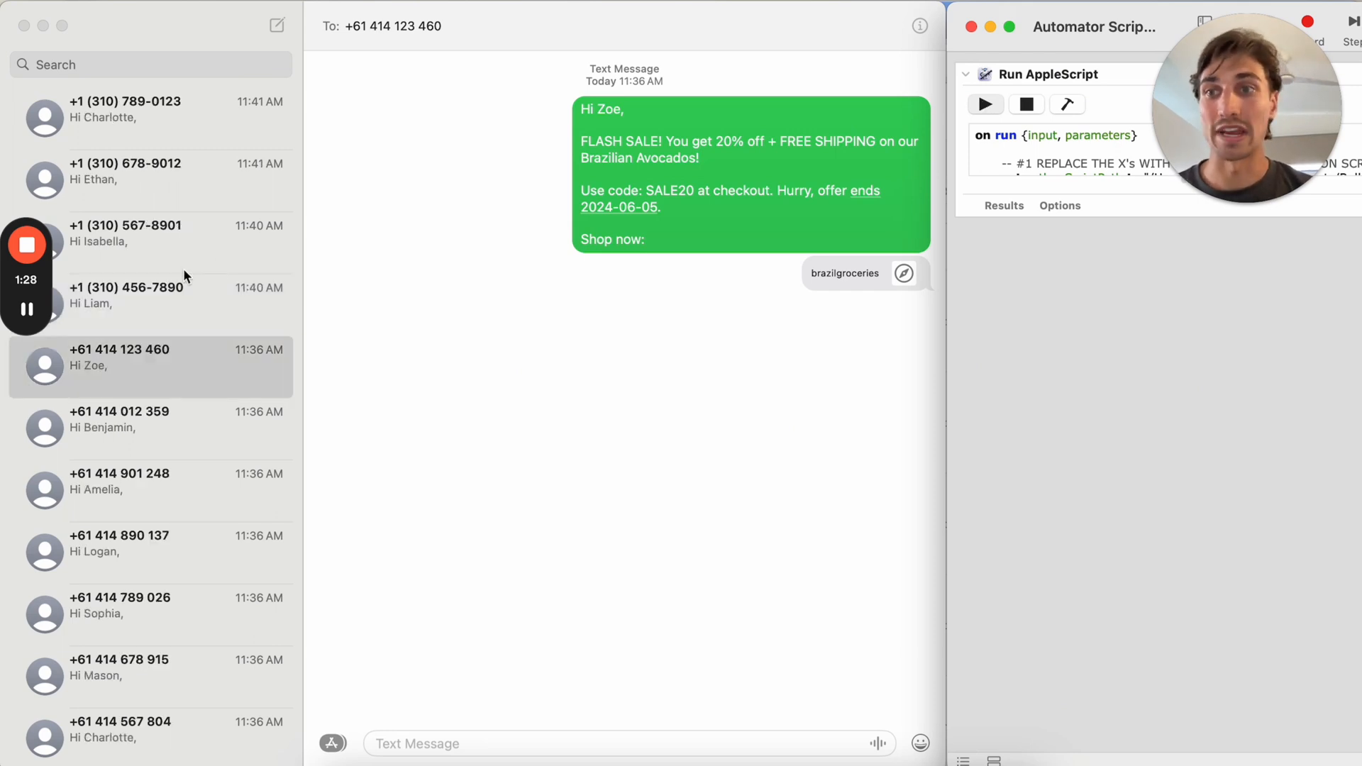
click(151, 305)
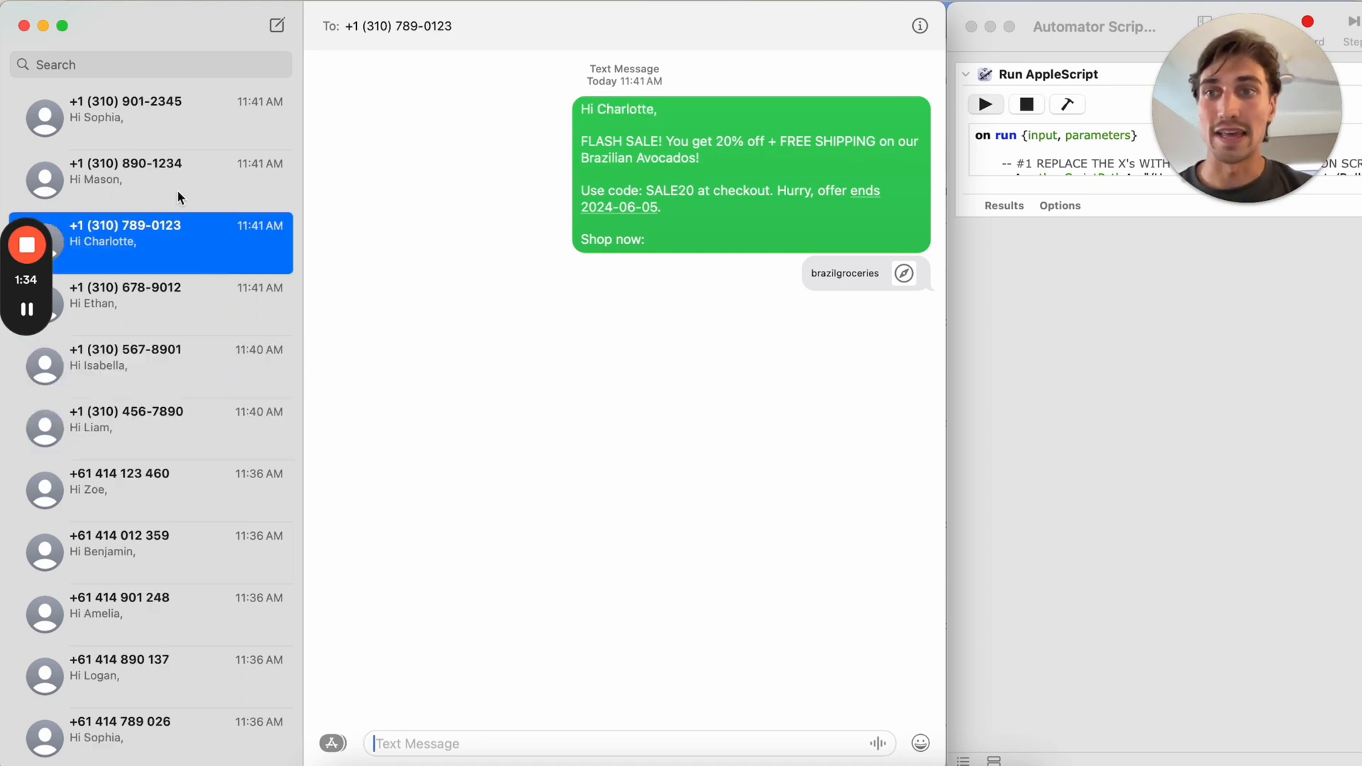
click(127, 108)
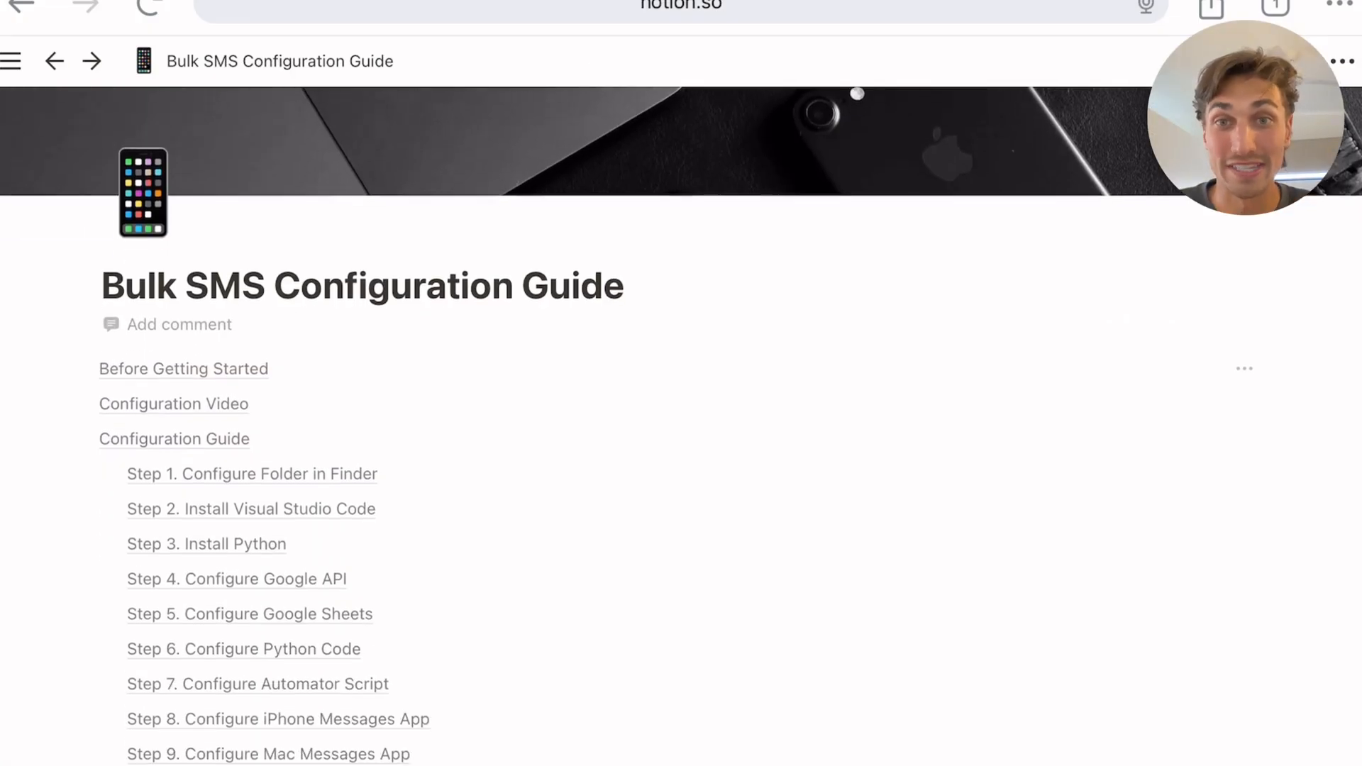
Scroll past Step 10 of the Notion guide and return to the YouTube bulk SMS video
scroll(down, 3)
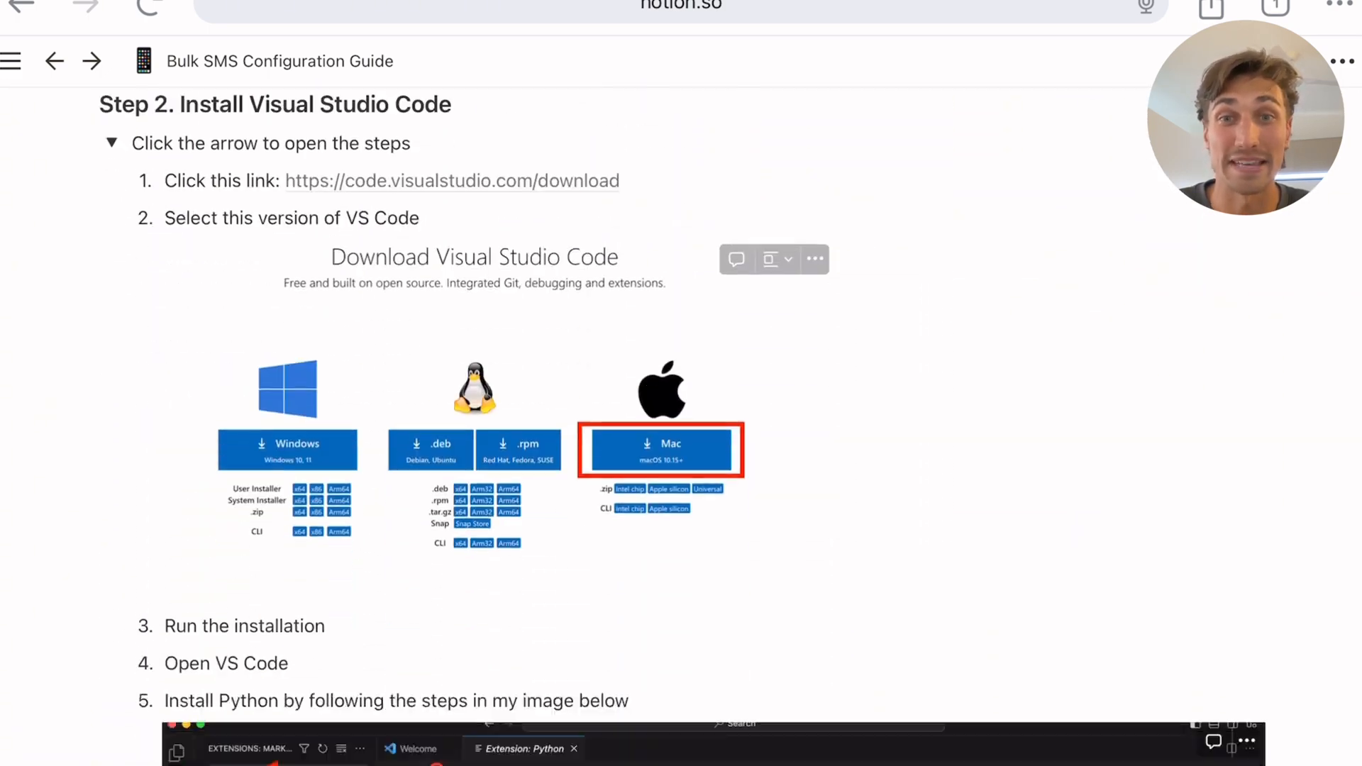
scroll(down, 3)
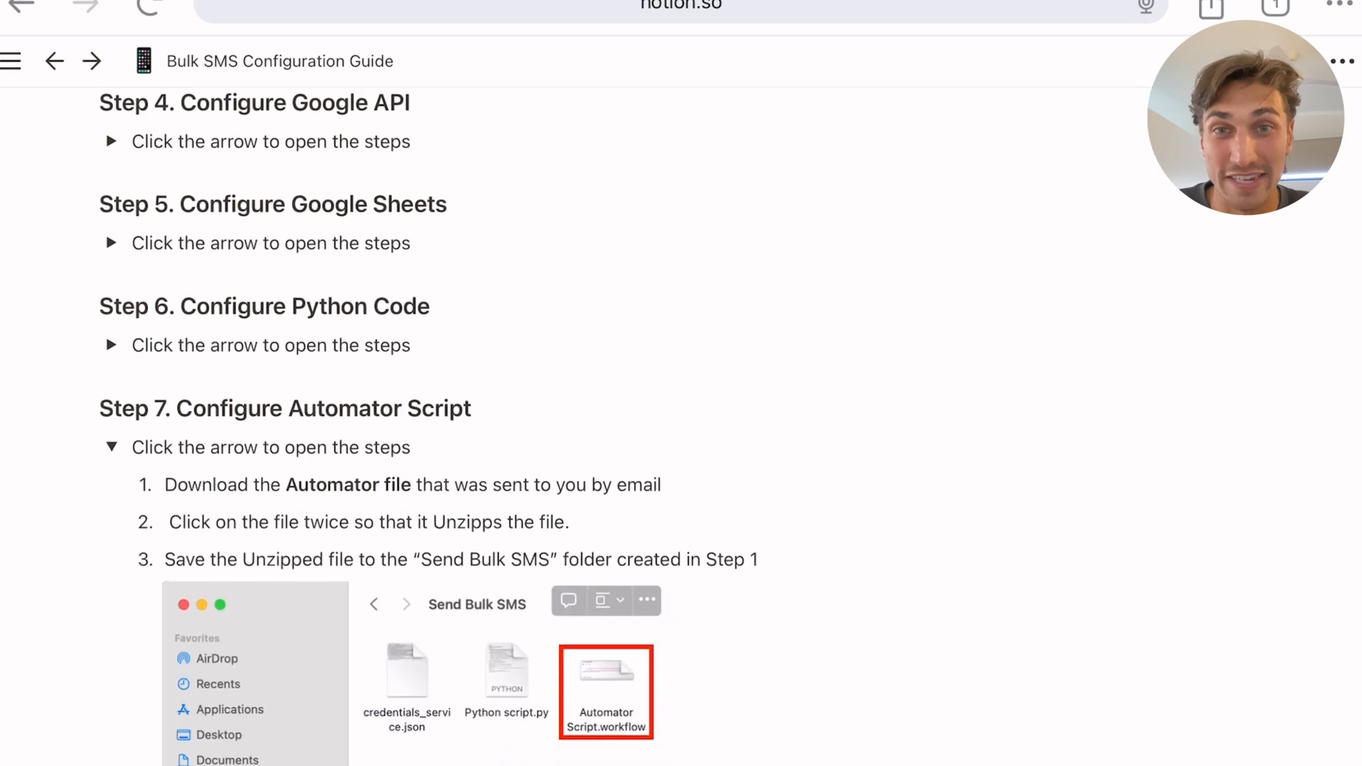
scroll(down, 3)
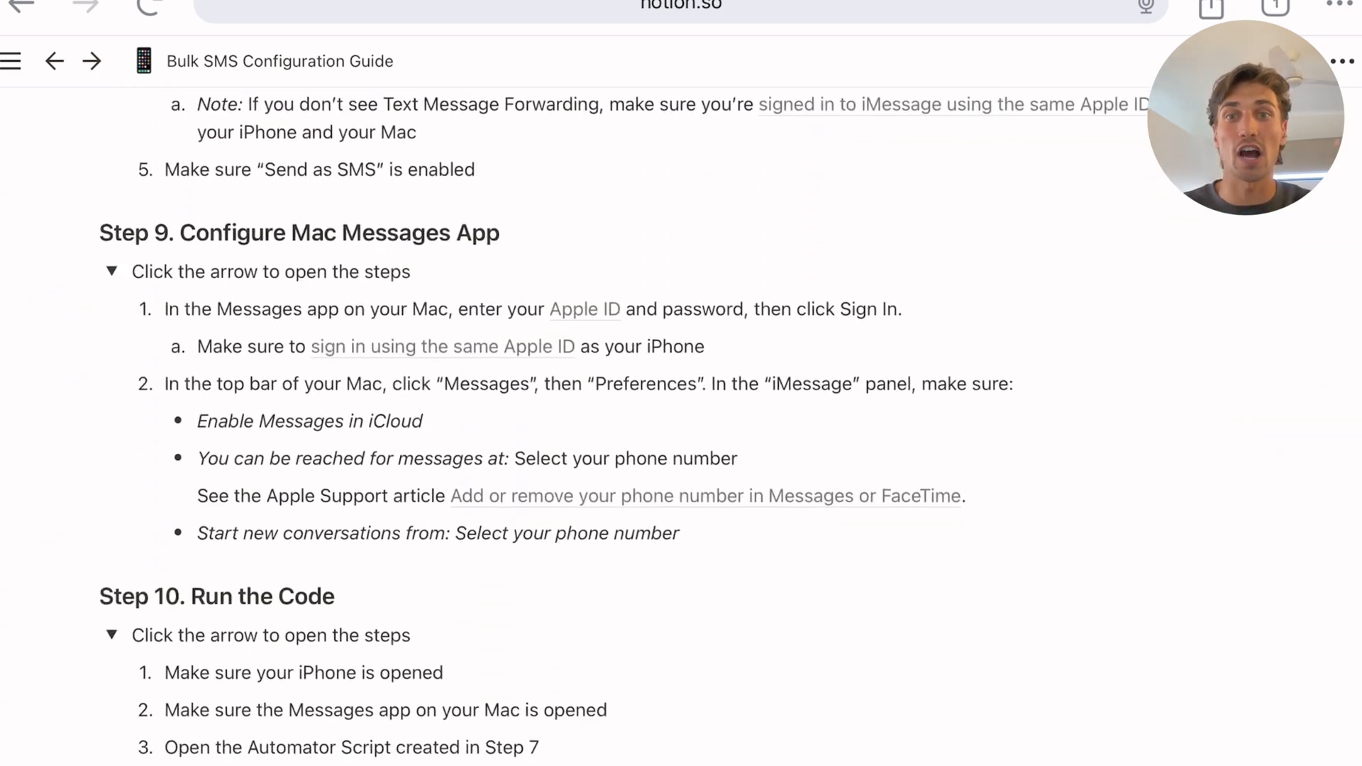
click(182, 17)
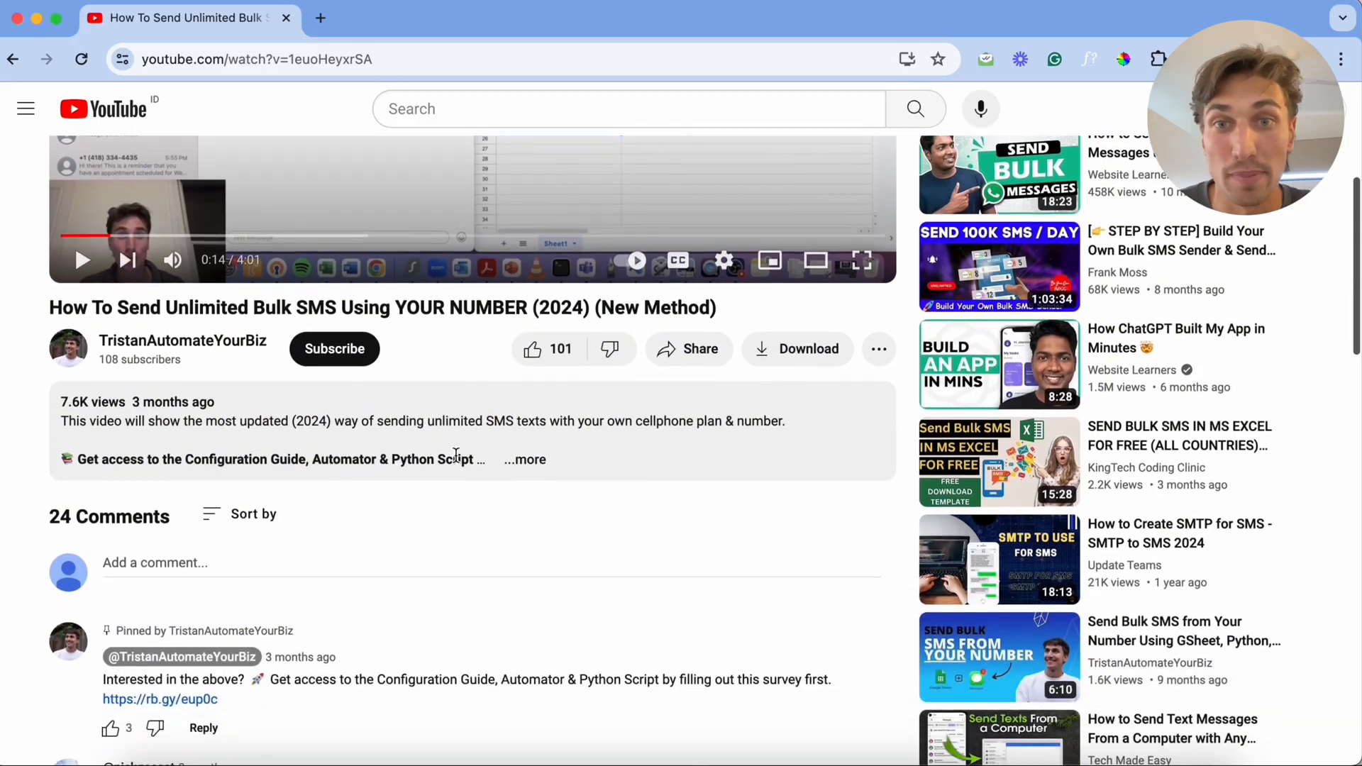